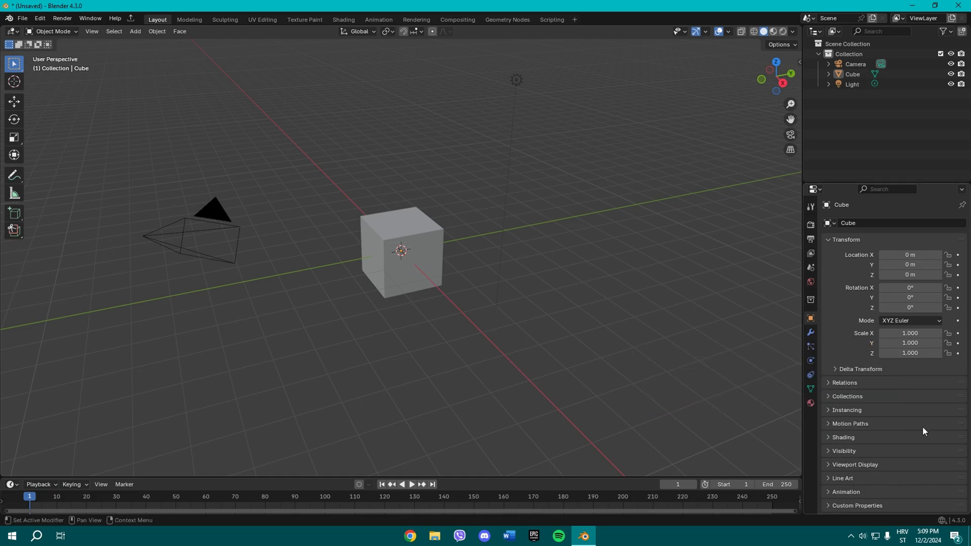
Delete the default cube, camera and light, and add a mesh plane
drag(192, 198, 588, 315)
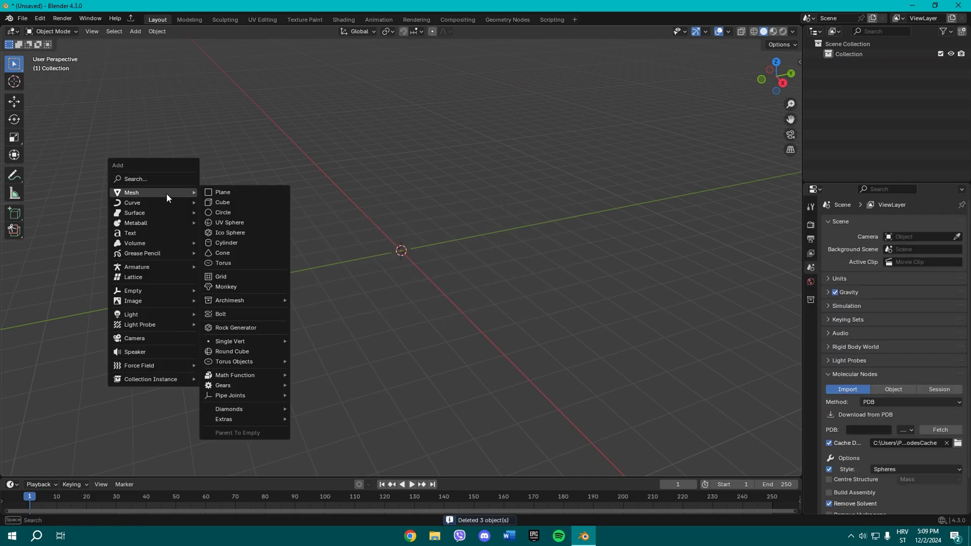
click(217, 192)
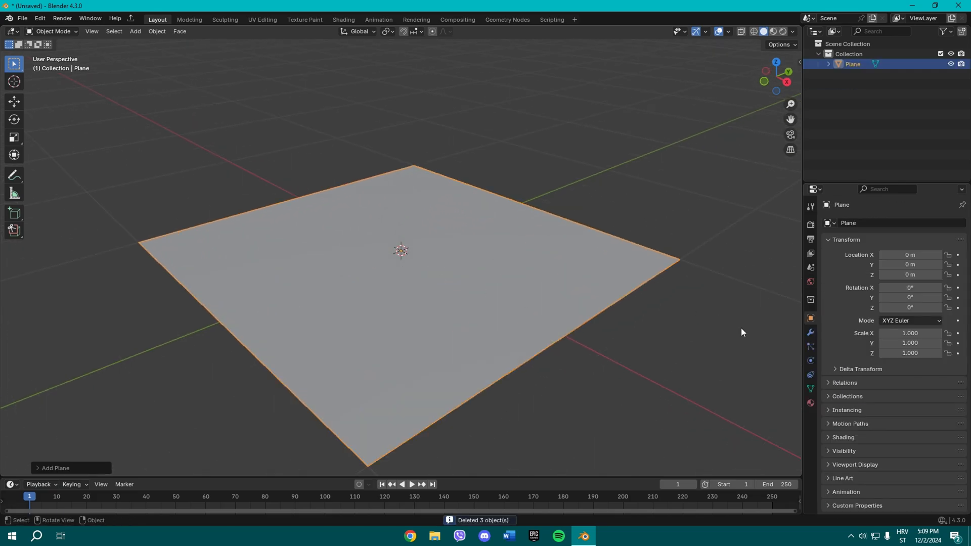
Add a hair particle system to the plane with Advanced enabled and Physics expanded
click(811, 333)
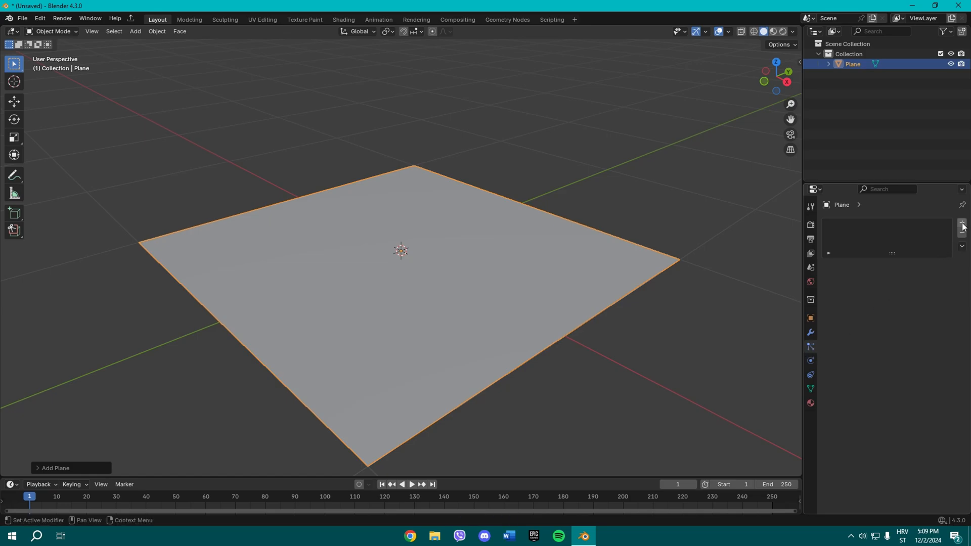
click(961, 224)
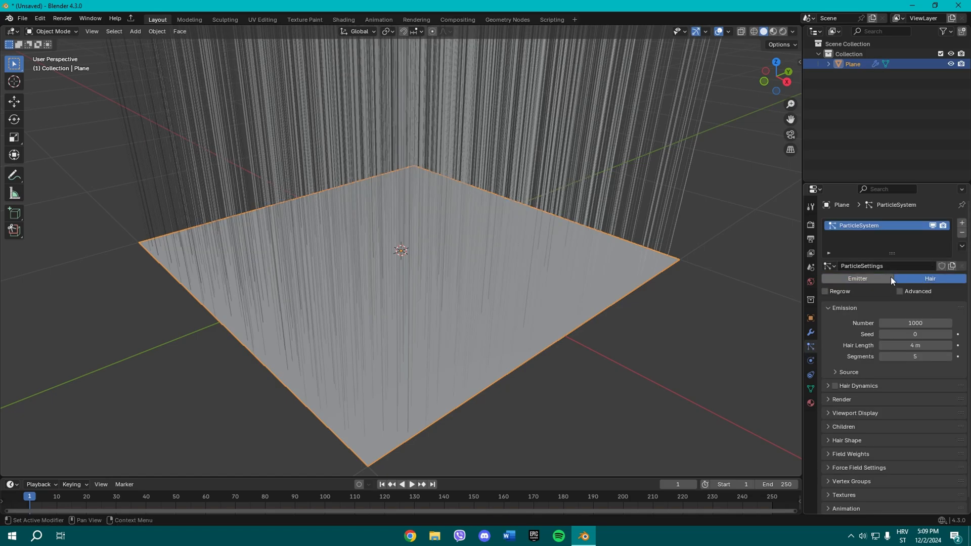
click(900, 291)
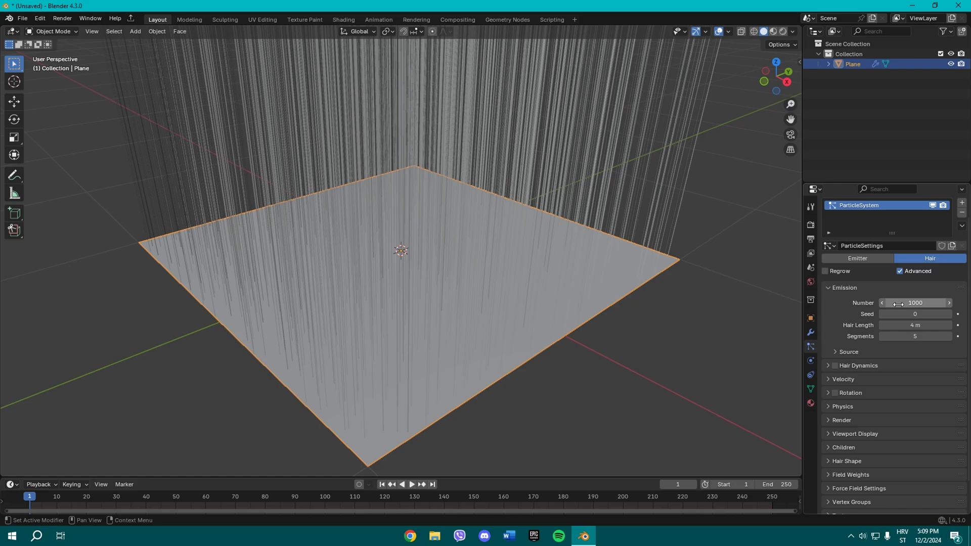
click(842, 406)
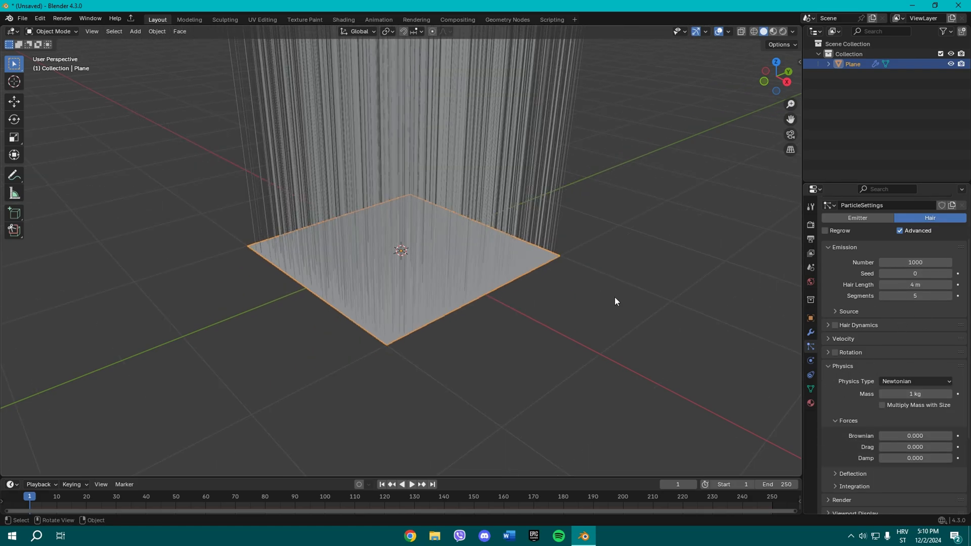
Set hair length 0.3 and 6000 strands, then give the plane a new dark green material
double_click(915, 284)
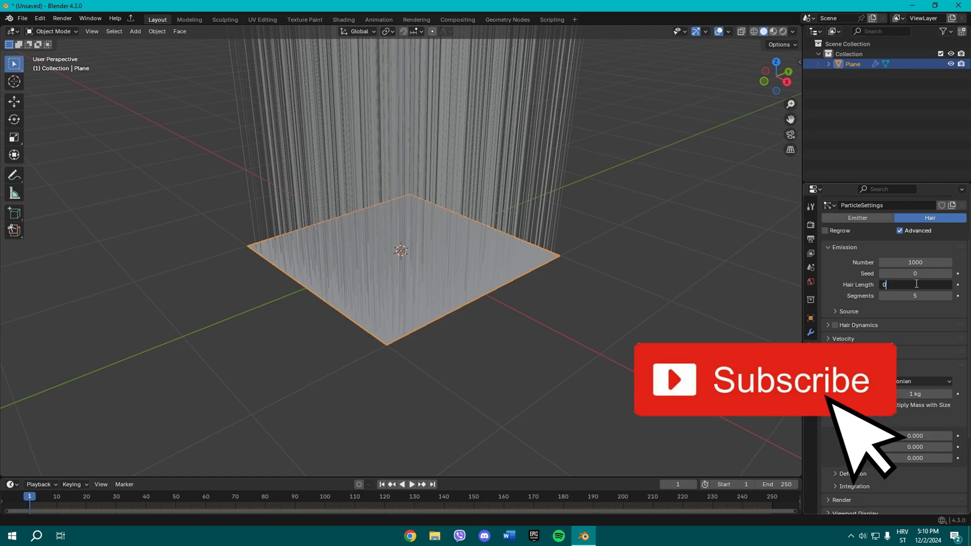
text(0.3 m)
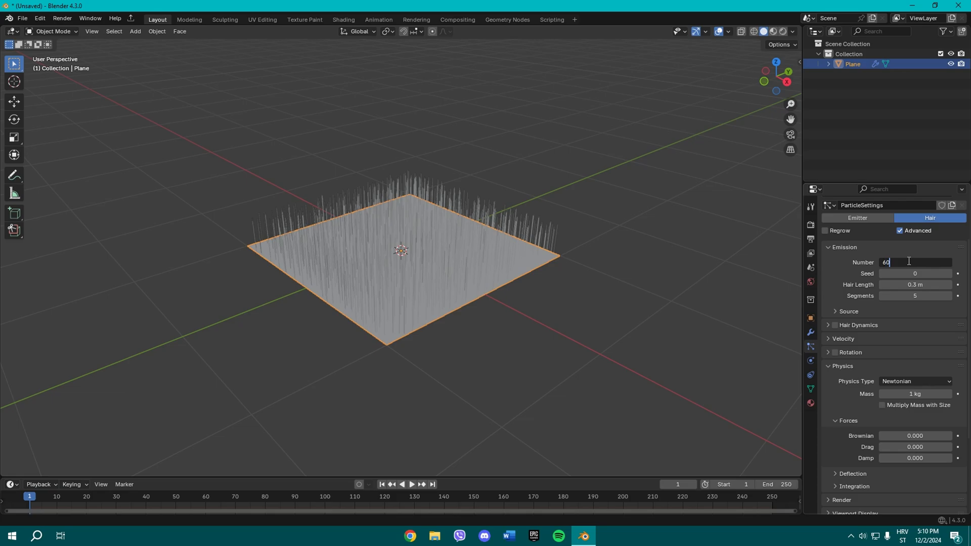
text(6000)
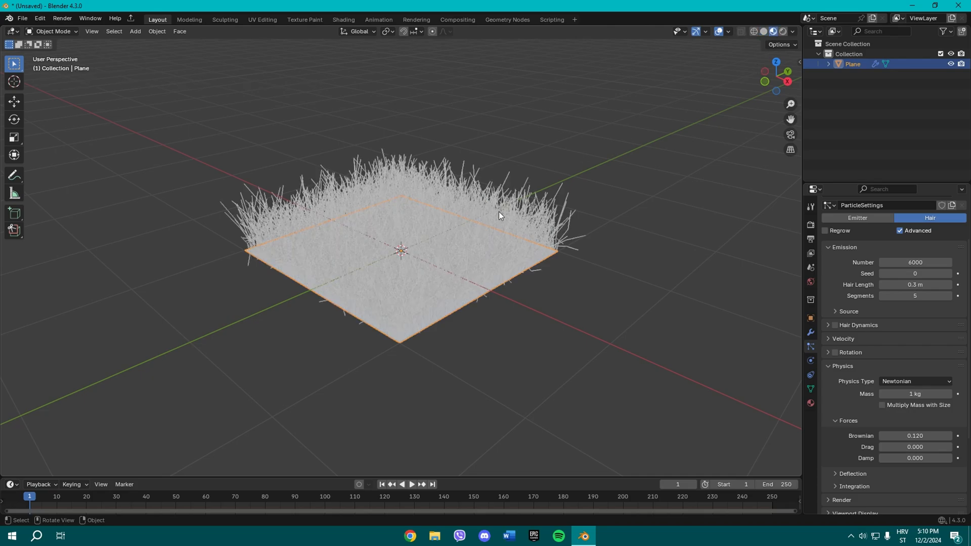
click(810, 403)
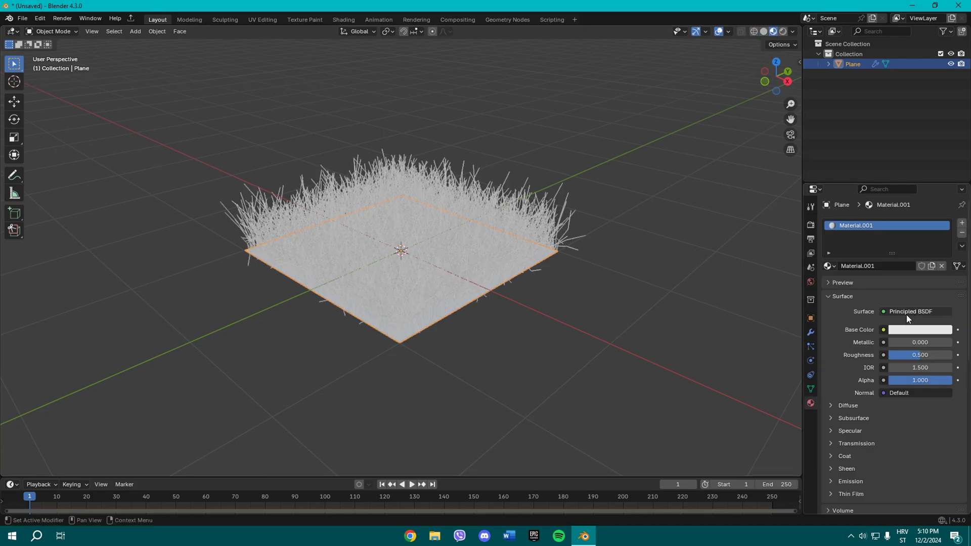
click(919, 330)
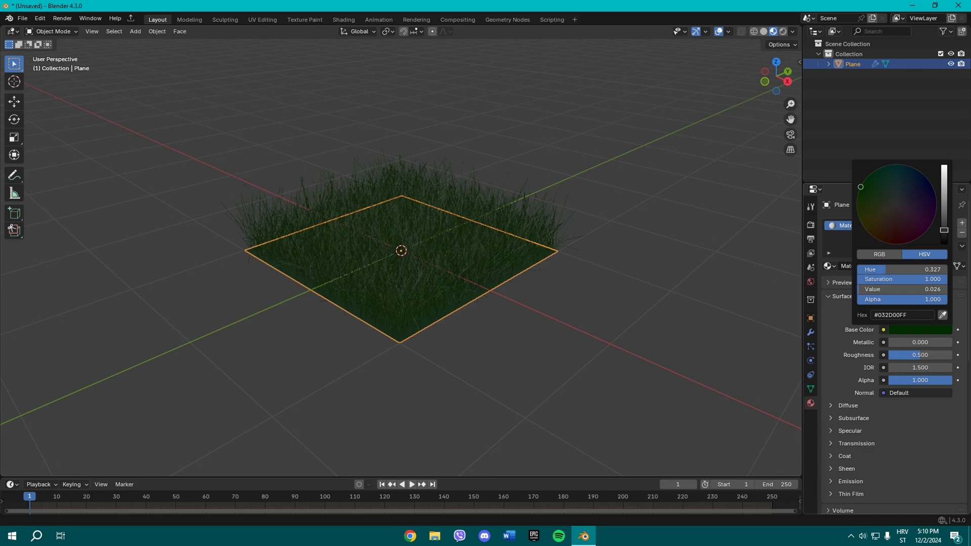